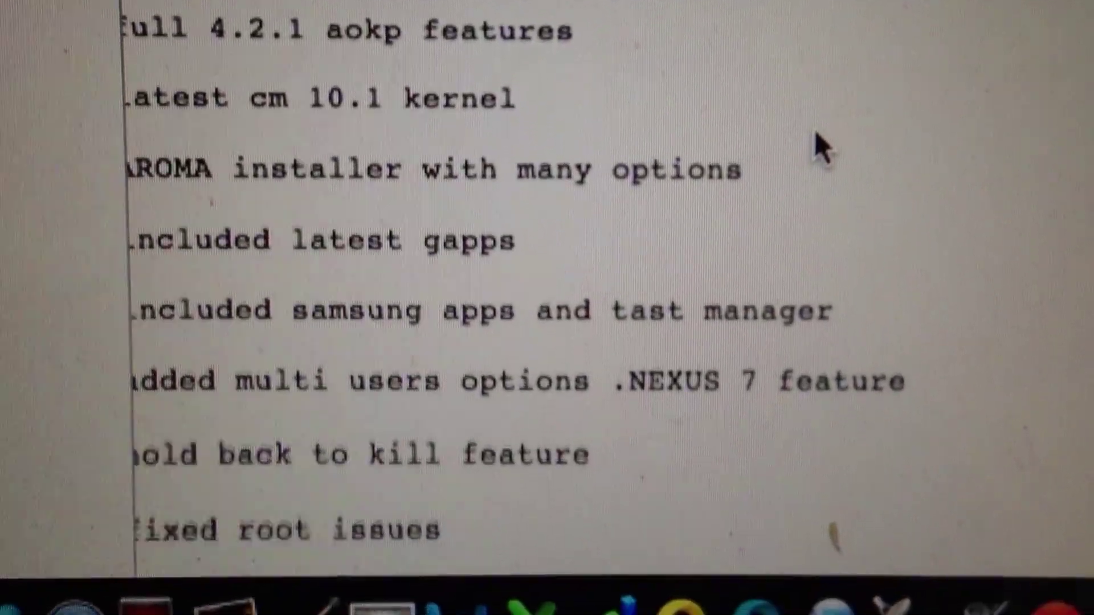
scroll("down", 3)
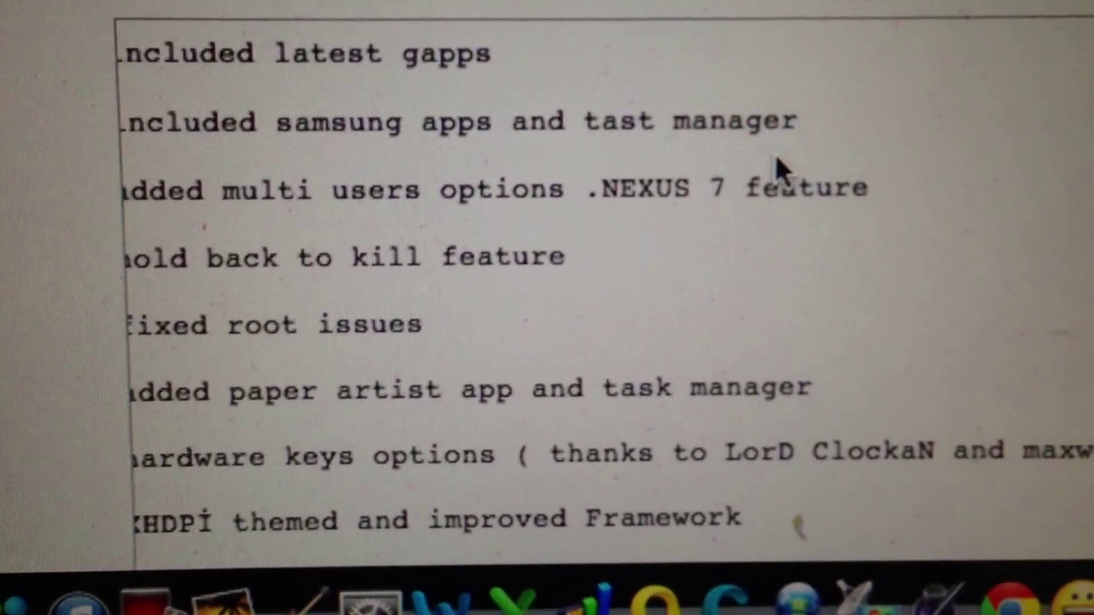